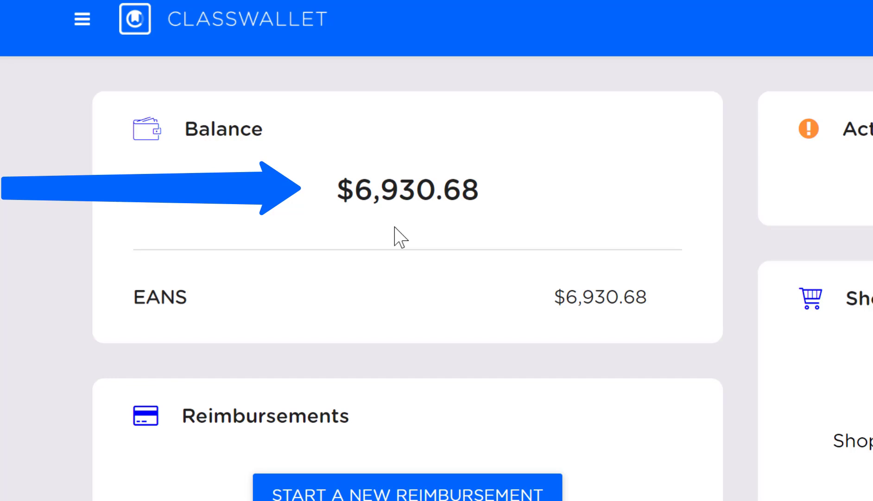
{"action": "mouse_move", "coordinate": [145, 340]}
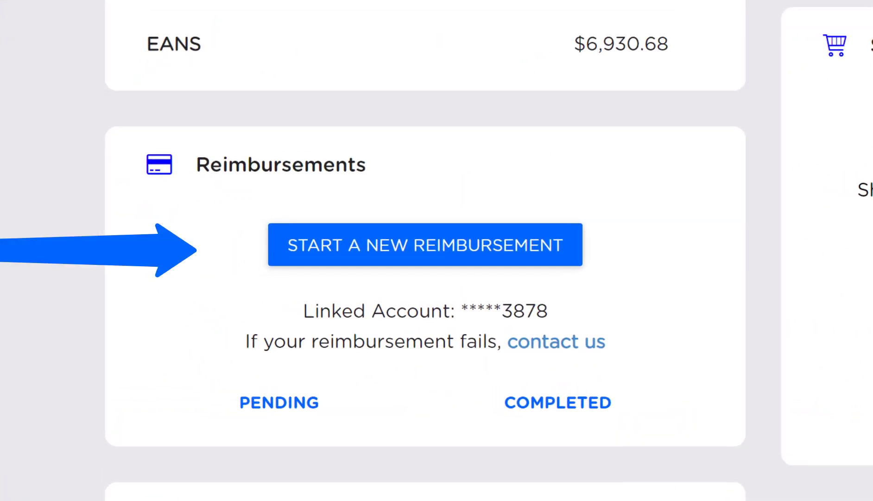
Start a new reimbursement with store name 'Acme' and continue to receipt upload
{"action": "left_click", "coordinate": [425, 245]}
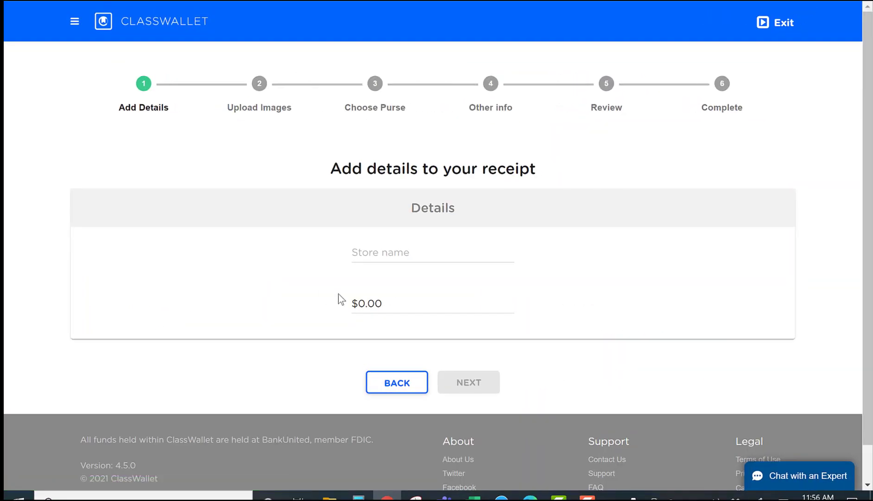
{"action": "left_click", "coordinate": [433, 253]}
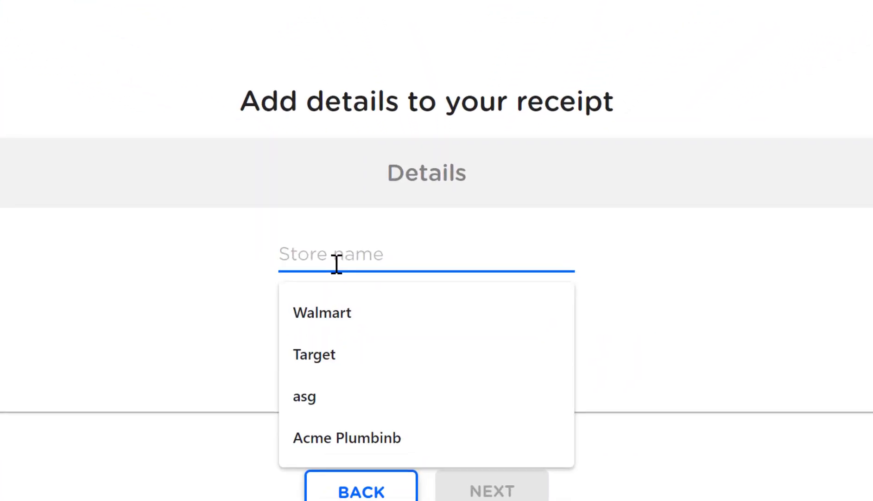
{"action": "type", "text": "Acme"}
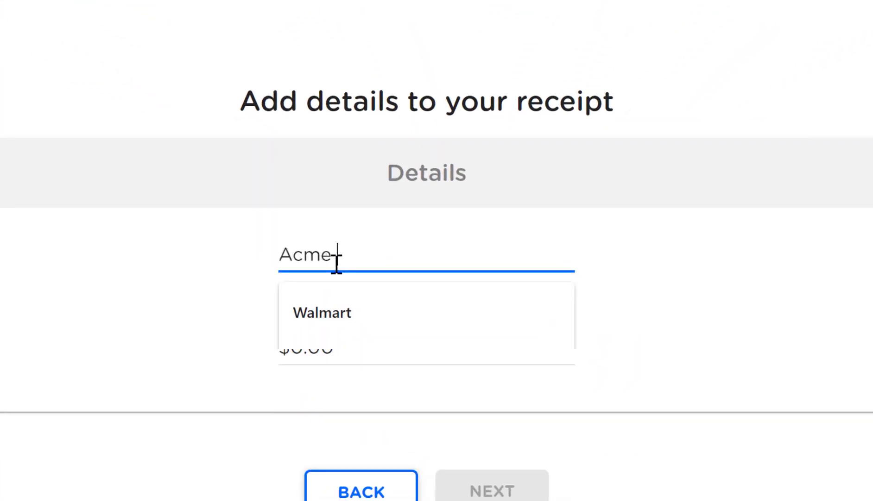
{"action": "left_click", "coordinate": [491, 490]}
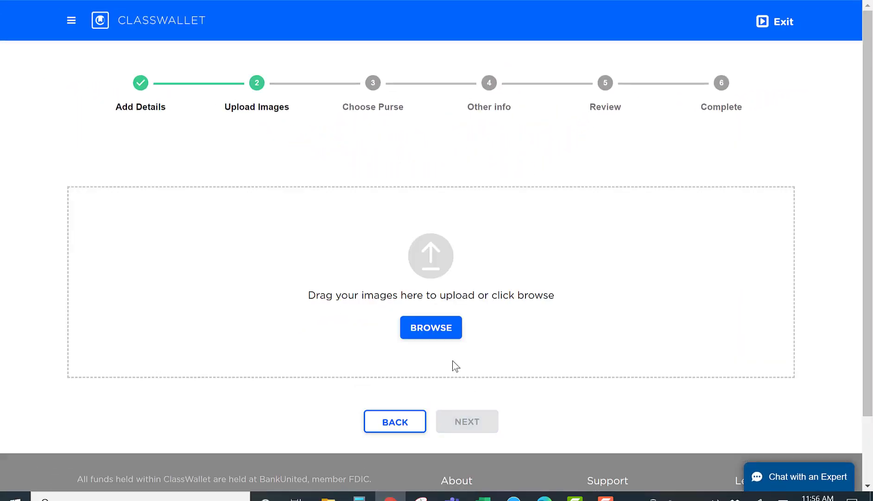
{"action": "mouse_move", "coordinate": [430, 327]}
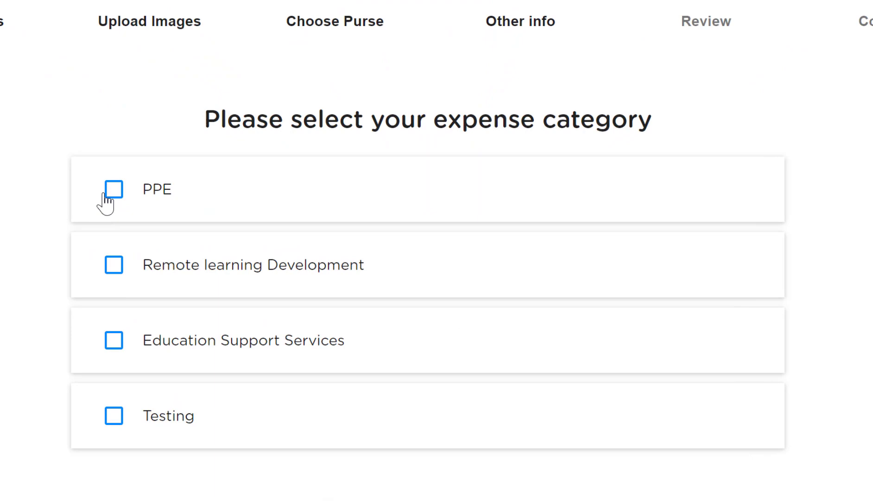
Tag the expense as PPE, review it, and submit the reimbursement for approval
{"action": "left_click", "coordinate": [114, 189]}
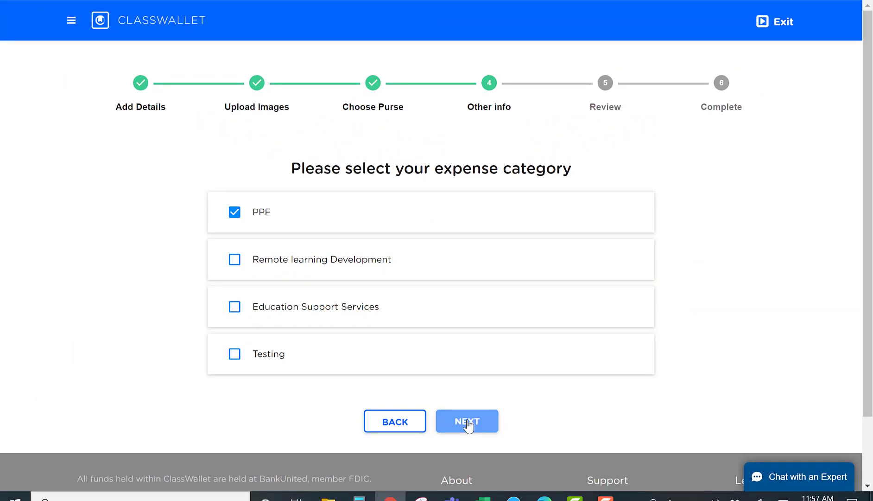
{"action": "left_click", "coordinate": [466, 421]}
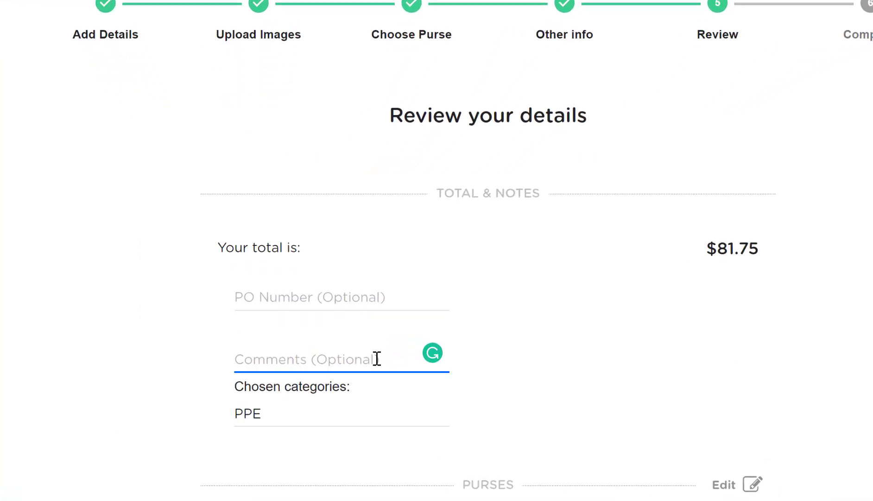
{"action": "scroll", "scroll_direction": "down", "scroll_amount": 3}
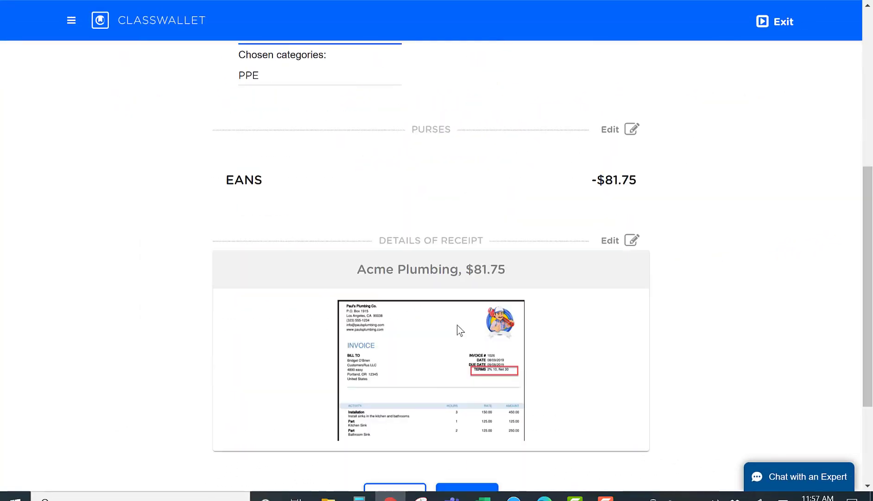
{"action": "left_click", "coordinate": [467, 343]}
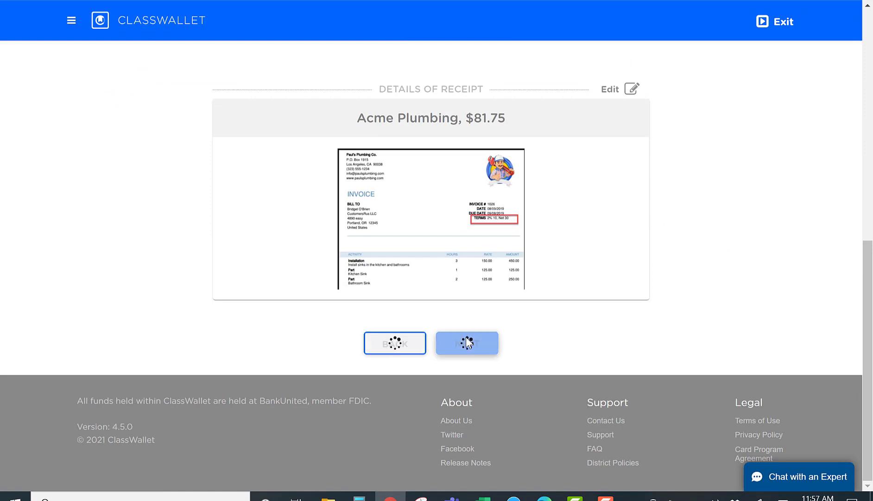
{"action": "left_click", "coordinate": [466, 343]}
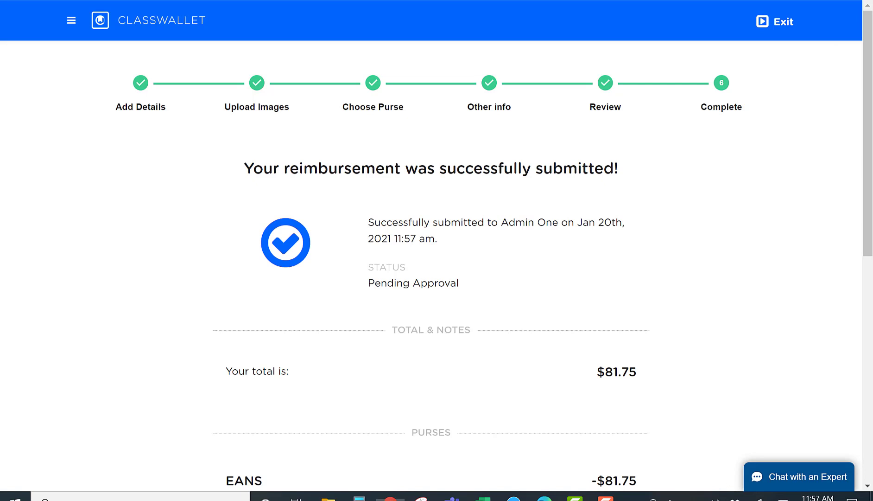
Close the confirmation and launch Pay Vendor from the dashboard's Pay vendor card
{"action": "left_click", "coordinate": [775, 22]}
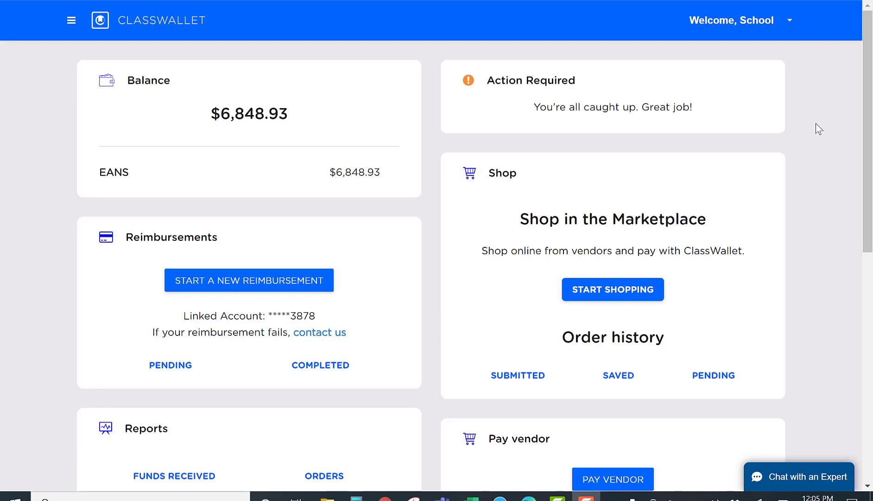
{"action": "scroll", "scroll_direction": "down", "scroll_amount": 3}
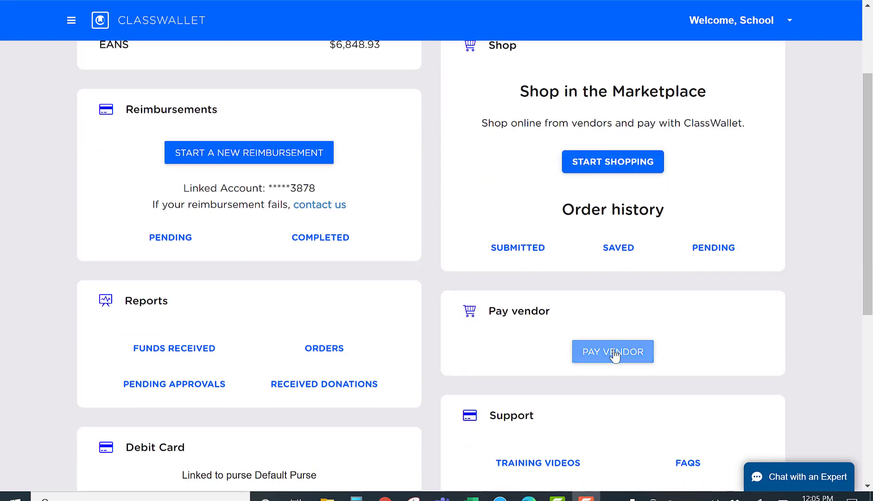
{"action": "left_click", "coordinate": [612, 351]}
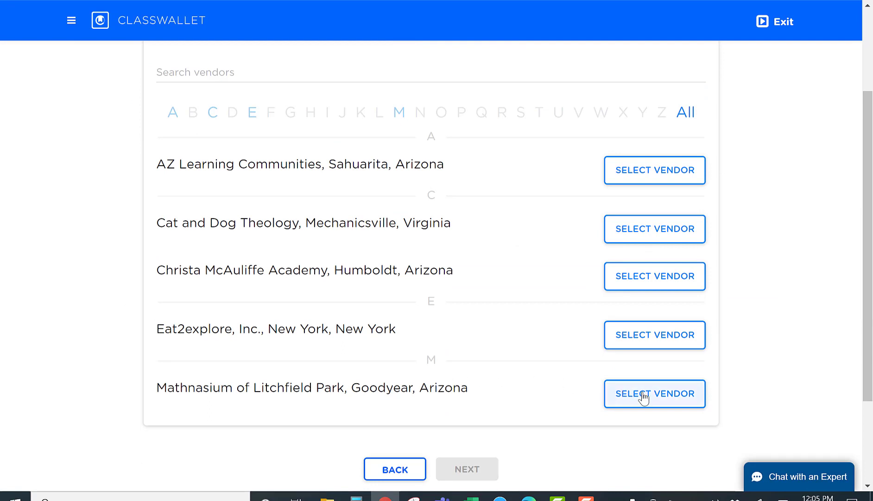
Pay Mathnasium of Litchfield Park $107.87, submit it, and dismiss the confirmation
{"action": "left_click", "coordinate": [655, 394]}
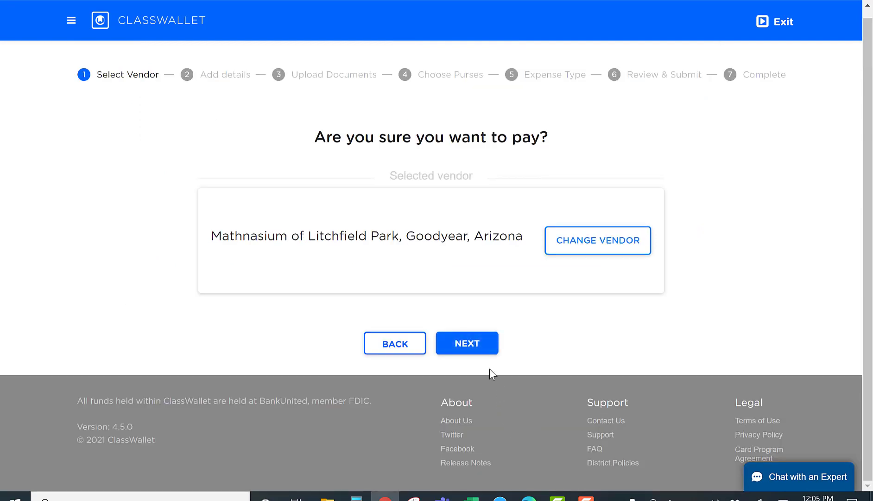
{"action": "left_click", "coordinate": [466, 343]}
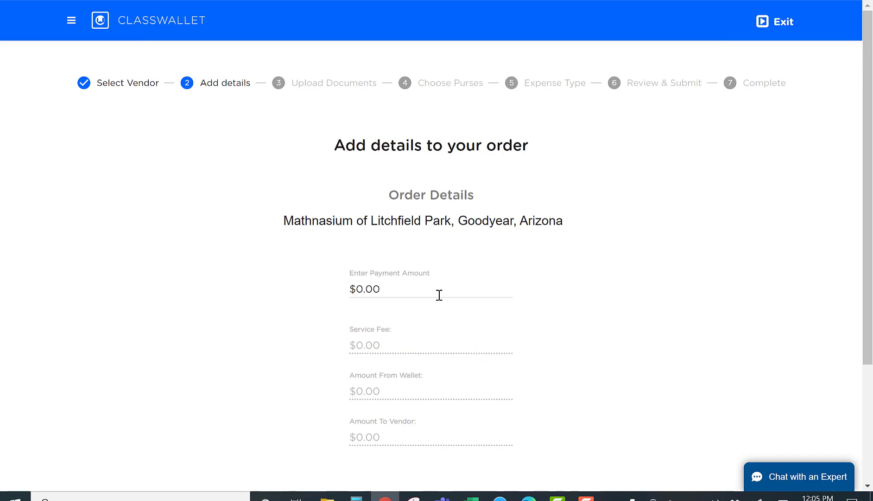
{"action": "type", "text": "107.87"}
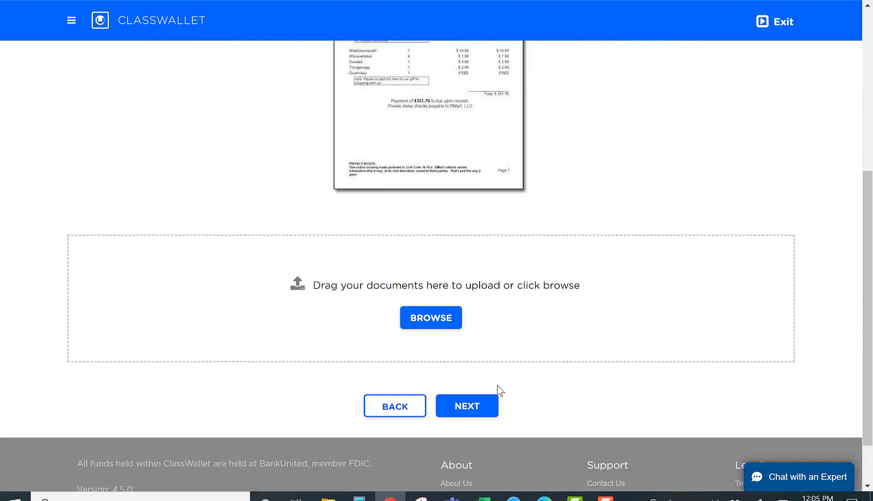
{"action": "left_click", "coordinate": [467, 406]}
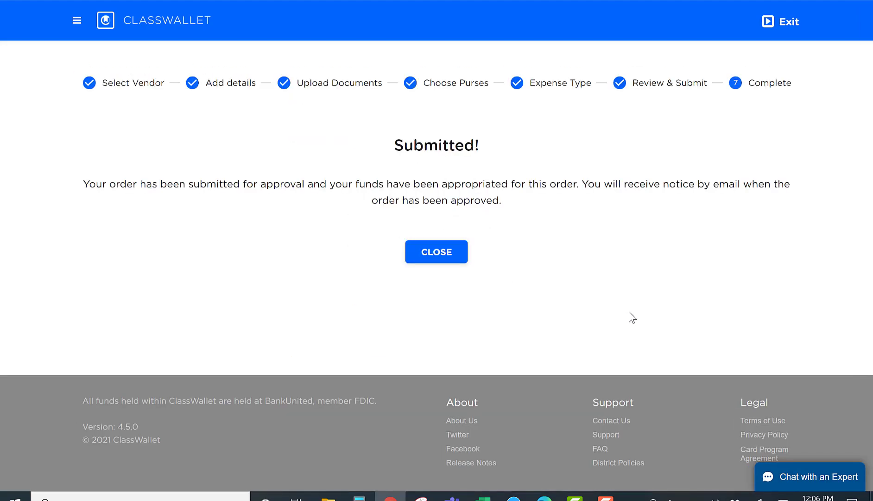
{"action": "left_click", "coordinate": [436, 252]}
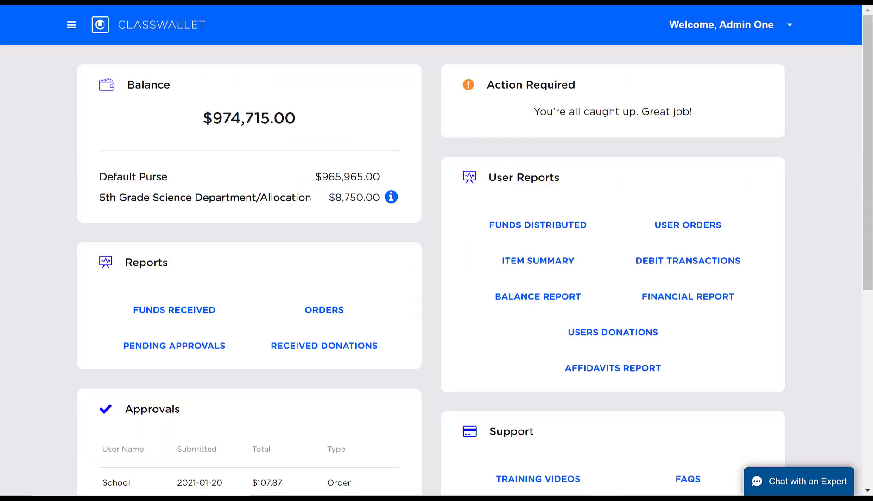
{"action": "mouse_move", "coordinate": [696, 83]}
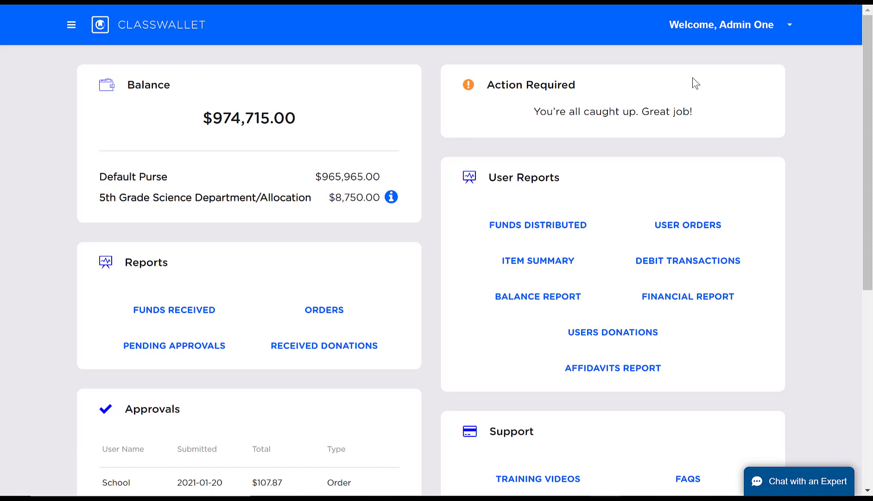
{"action": "mouse_move", "coordinate": [424, 178]}
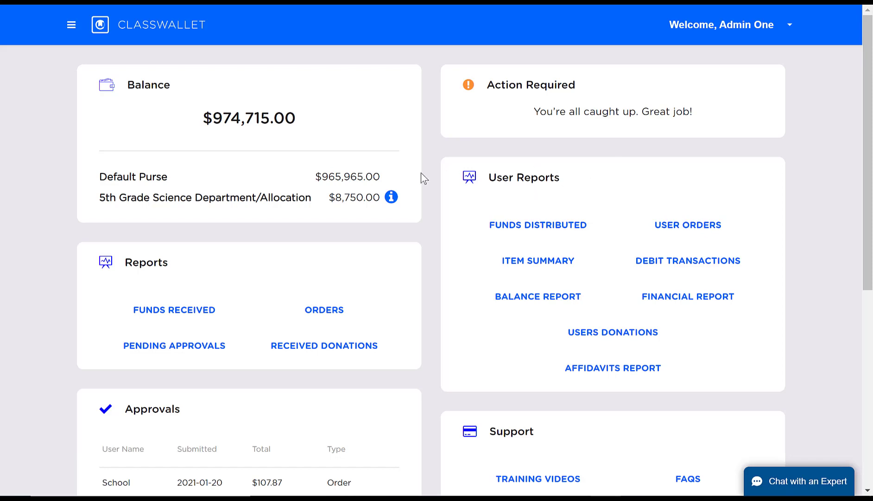
Scroll down the dashboard to the Approvals card
{"action": "scroll", "scroll_direction": "down", "scroll_amount": 3}
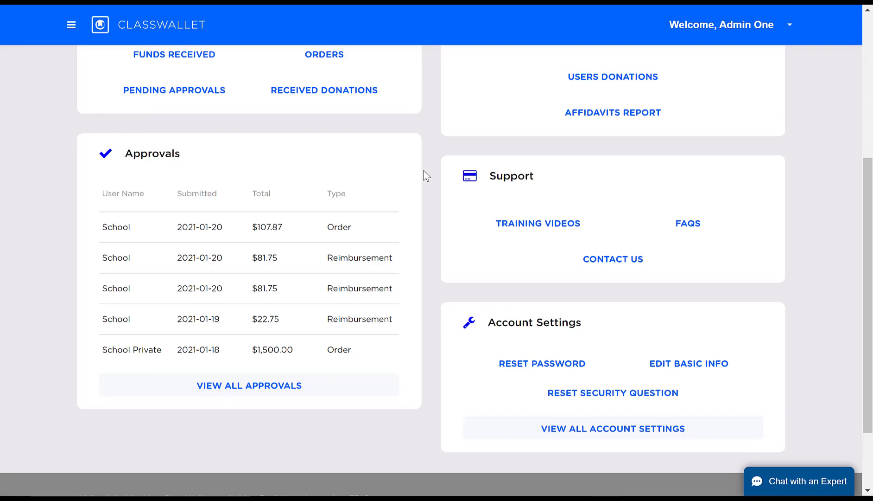
{"action": "mouse_move", "coordinate": [248, 385]}
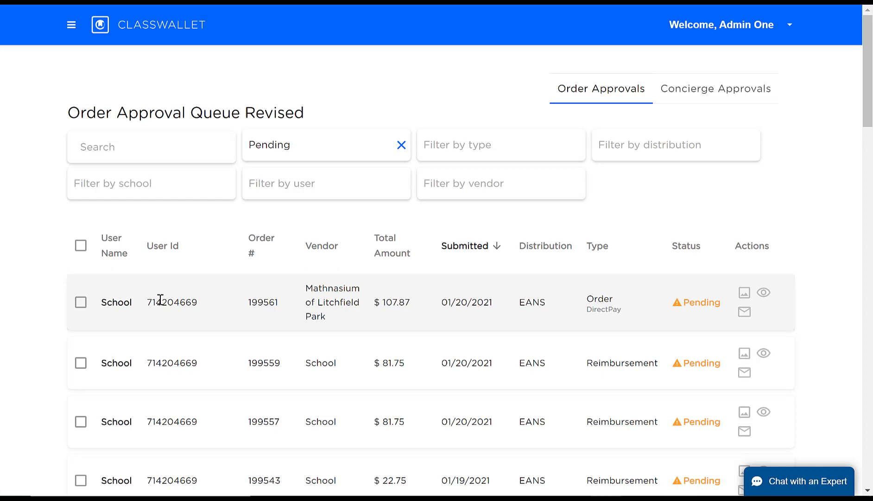
{"action": "mouse_move", "coordinate": [388, 296]}
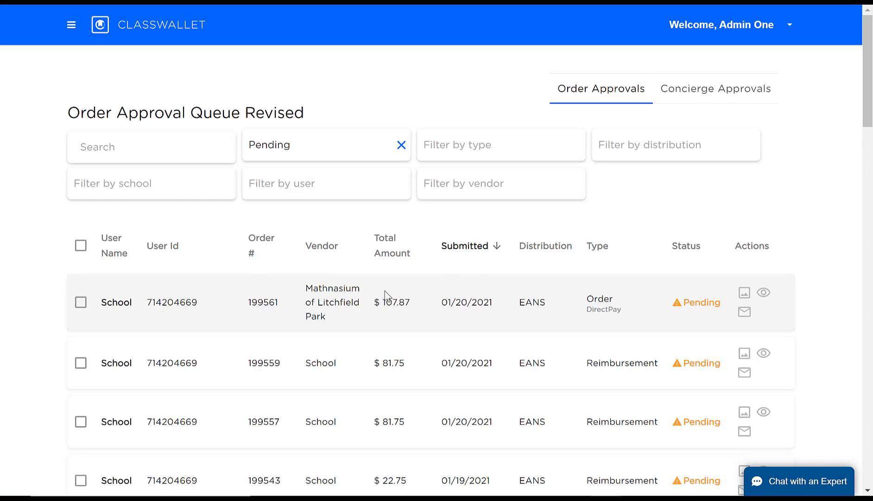
{"action": "mouse_move", "coordinate": [586, 310]}
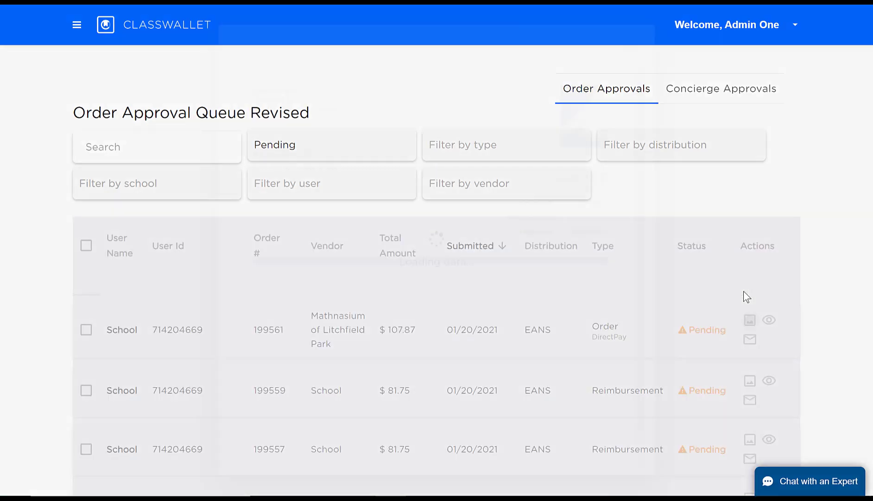
Preview the first pending order's receipt image, then close the preview
{"action": "left_click", "coordinate": [749, 319]}
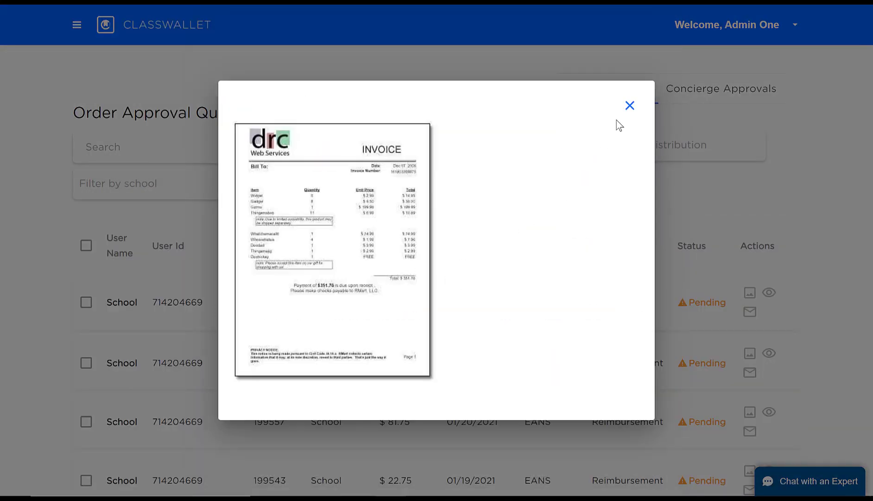
{"action": "left_click", "coordinate": [630, 105]}
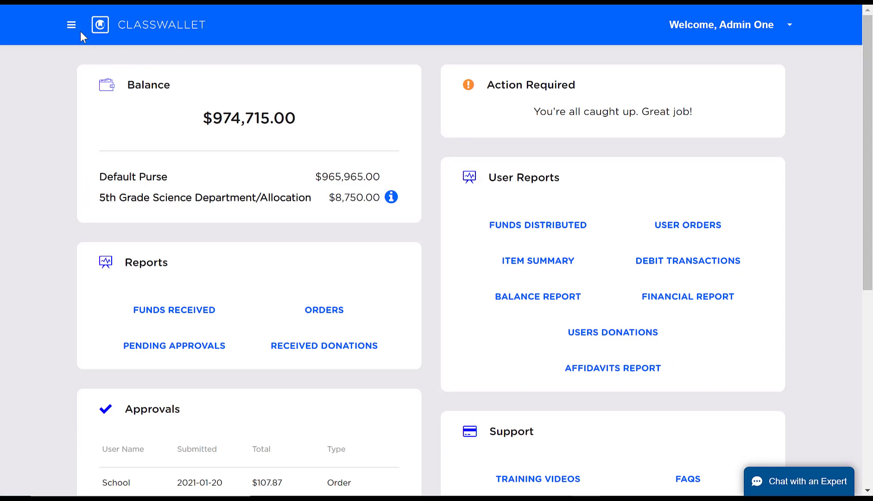
Go to Site Map > Reports > Funds Distributed and switch to the User Orders tab
{"action": "left_click", "coordinate": [71, 24]}
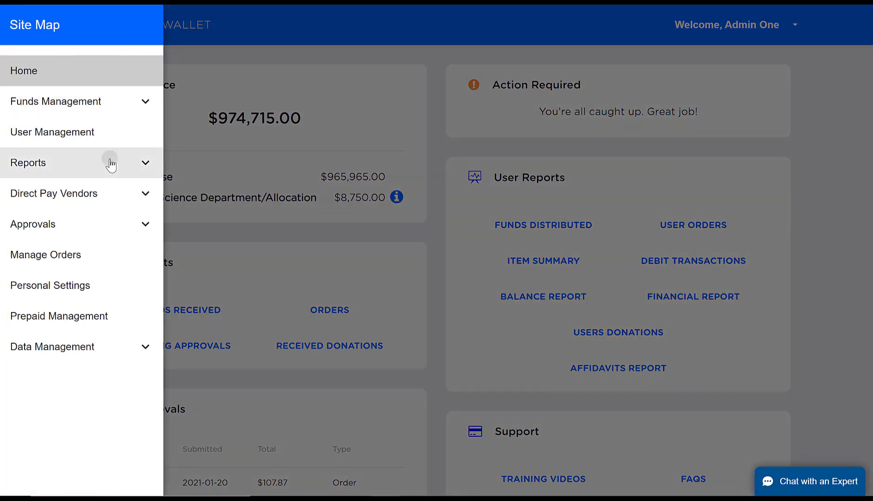
{"action": "left_click", "coordinate": [28, 163]}
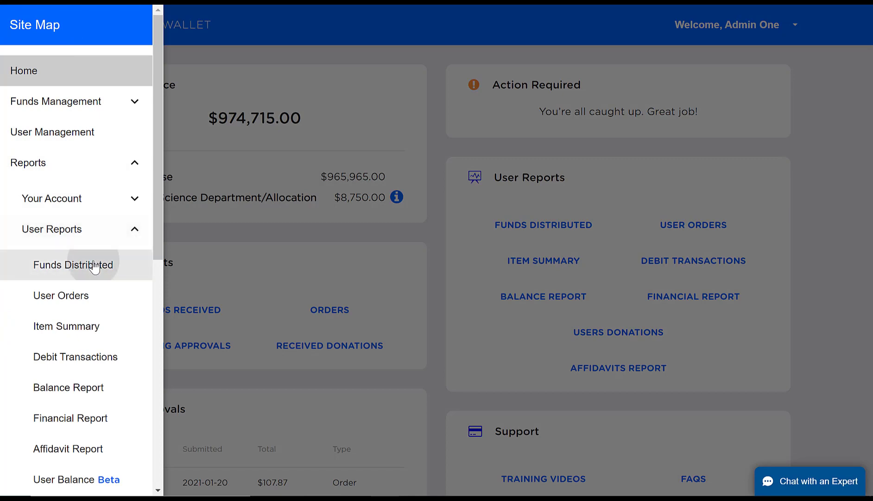
{"action": "left_click", "coordinate": [73, 265]}
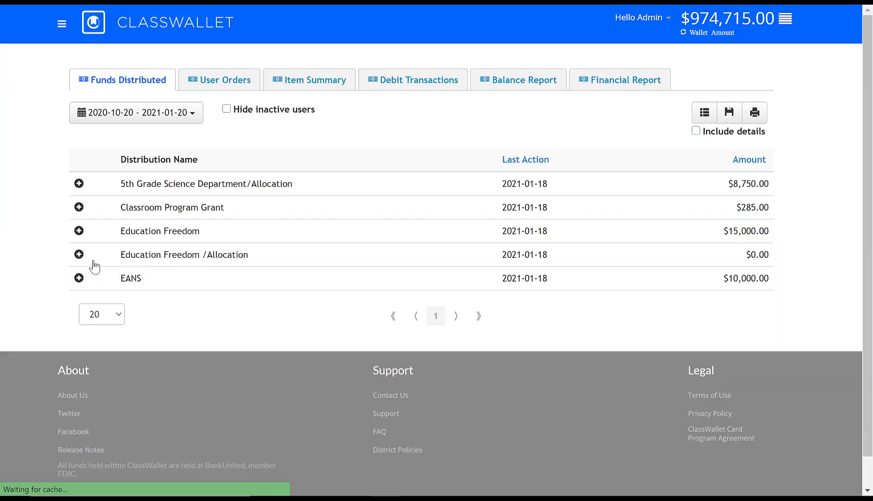
{"action": "mouse_move", "coordinate": [738, 207]}
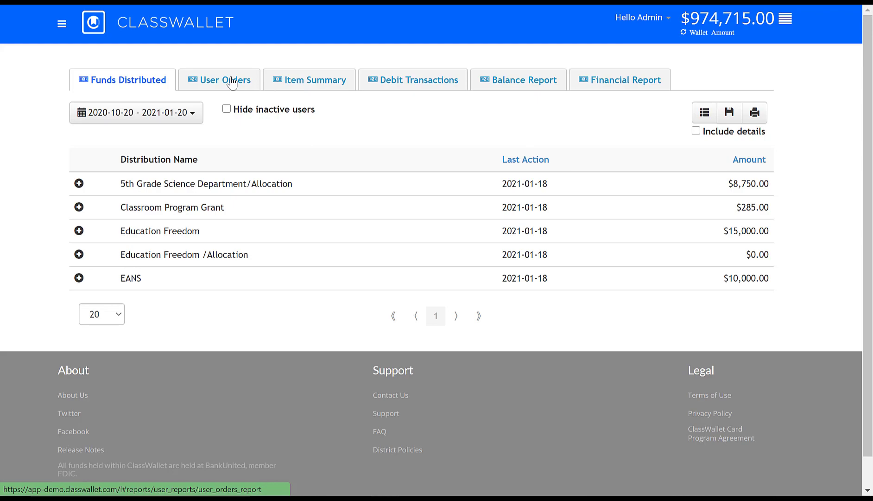
{"action": "left_click", "coordinate": [219, 80]}
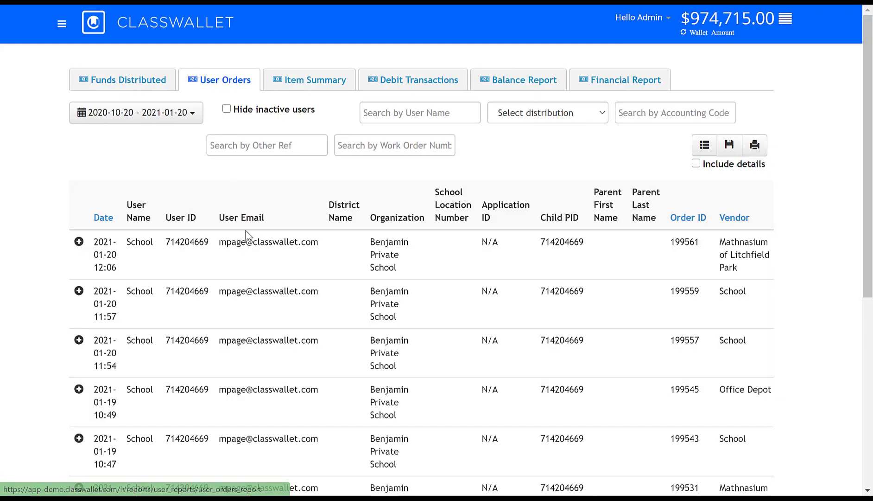
{"action": "scroll", "scroll_direction": "down", "scroll_amount": 3}
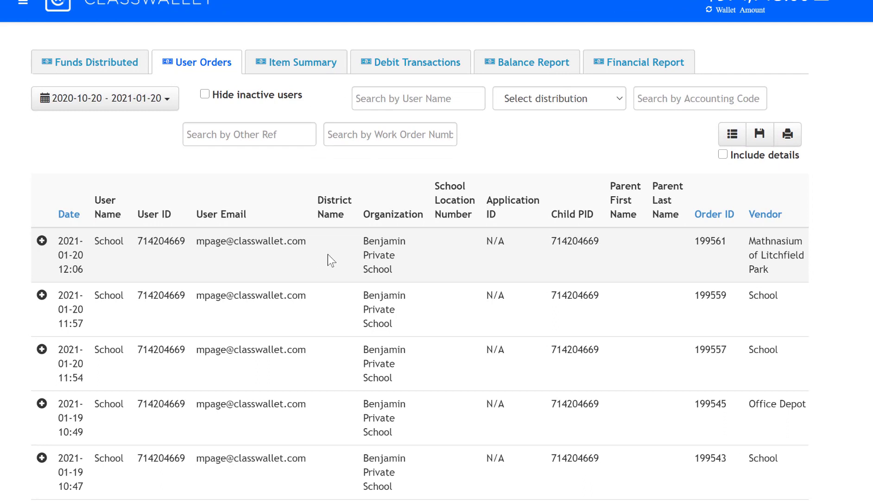
{"action": "left_click", "coordinate": [42, 241]}
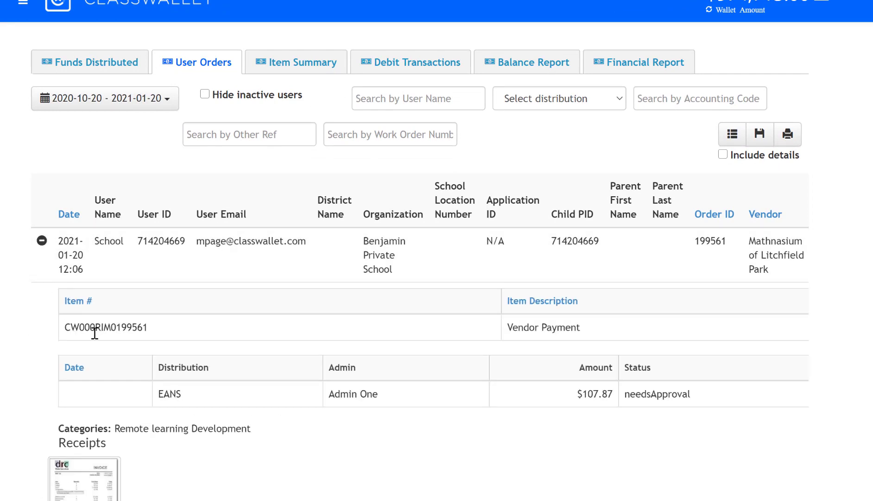
{"action": "scroll", "scroll_direction": "down", "scroll_amount": 3}
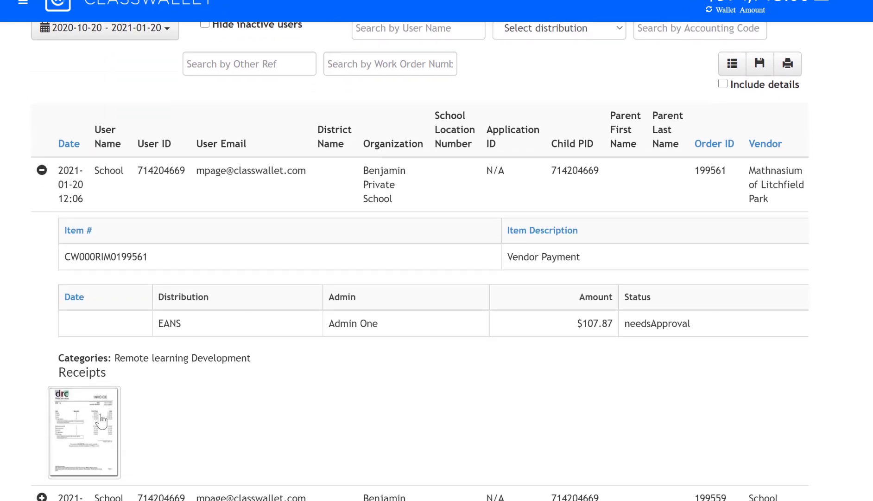
{"action": "left_click", "coordinate": [84, 432]}
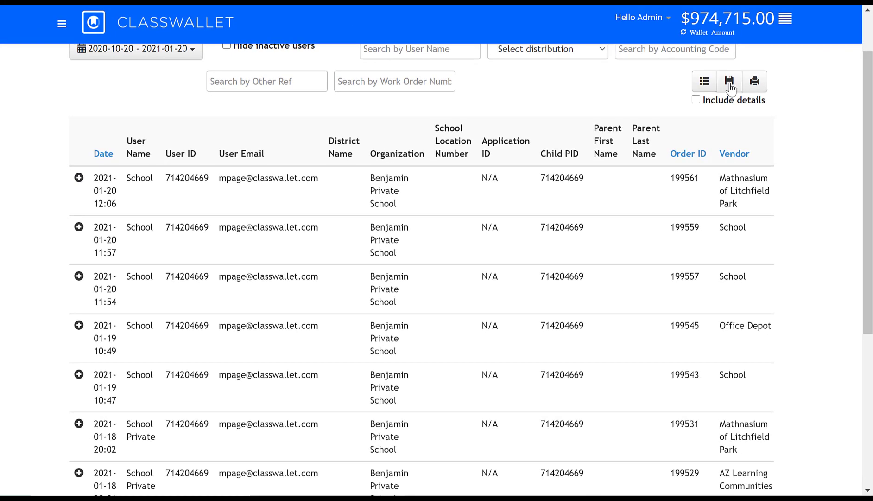
Export the User Orders report and open the downloaded file from the download bar
{"action": "left_click", "coordinate": [729, 82]}
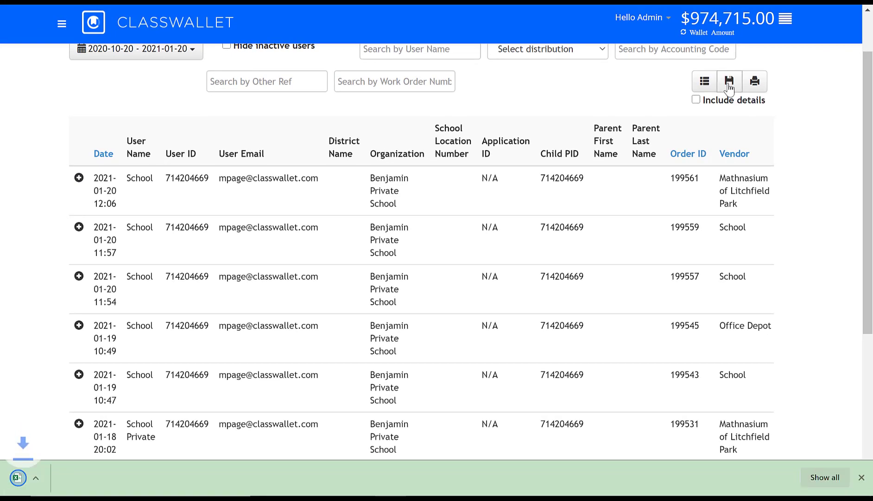
{"action": "left_click", "coordinate": [729, 81]}
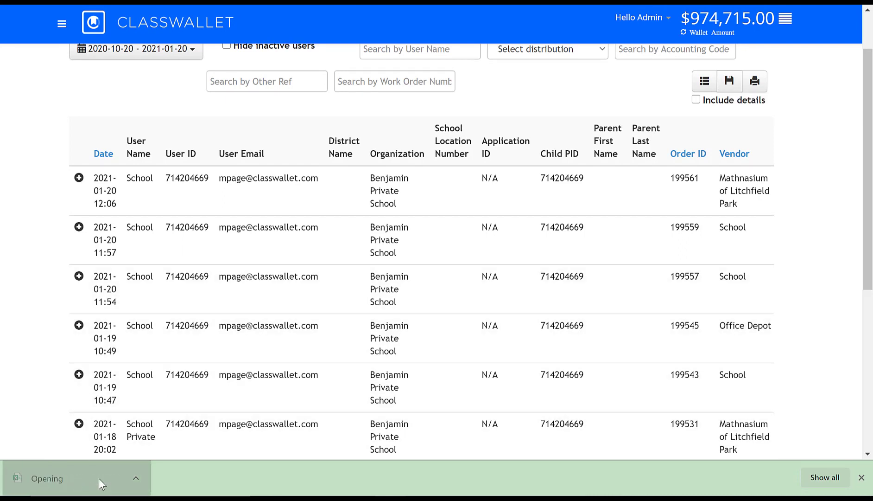
{"action": "left_click", "coordinate": [47, 478]}
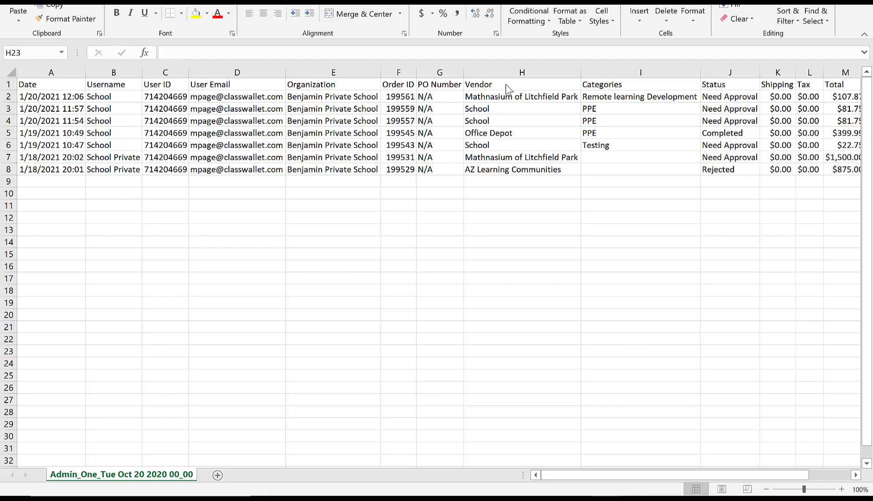
{"action": "mouse_move", "coordinate": [517, 164]}
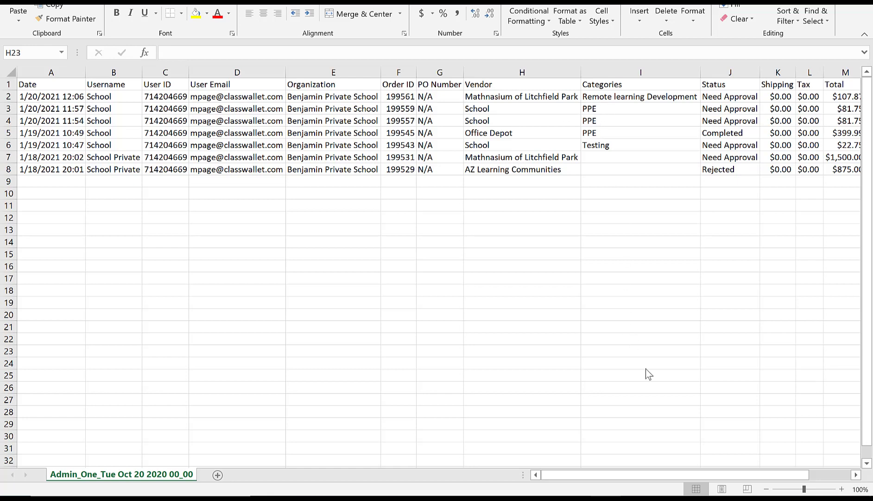
{"action": "mouse_move", "coordinate": [759, 475]}
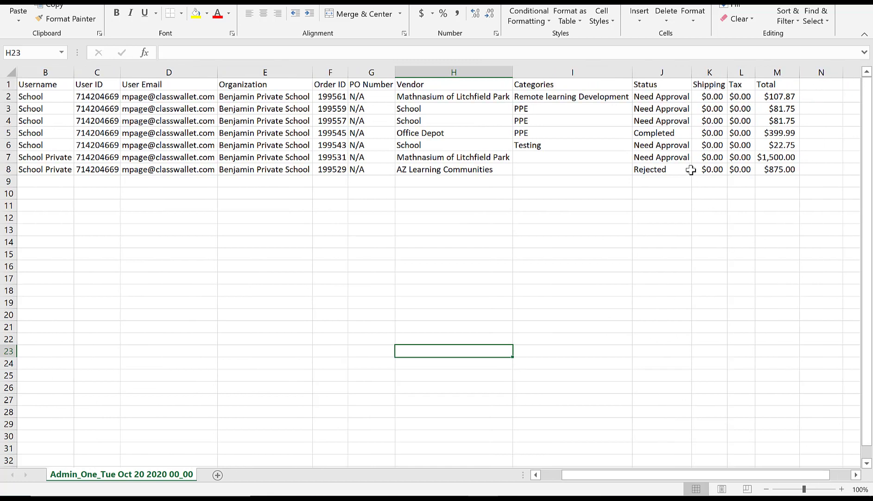
{"action": "mouse_move", "coordinate": [690, 108]}
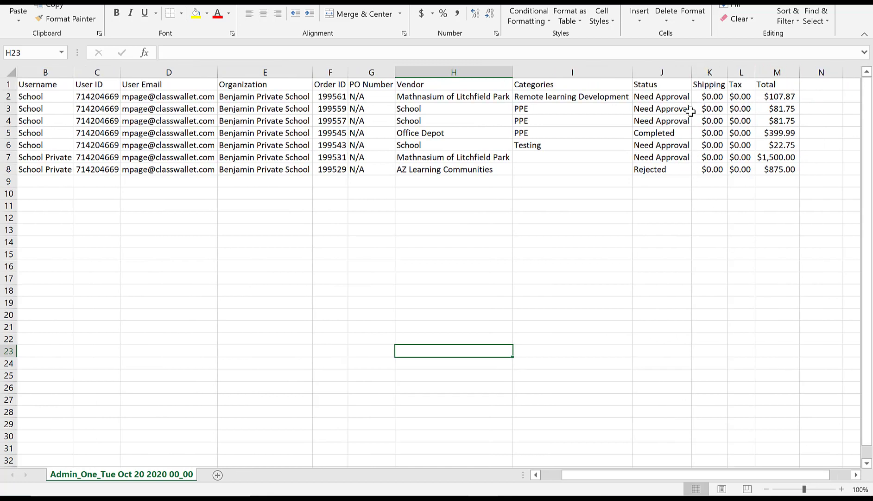